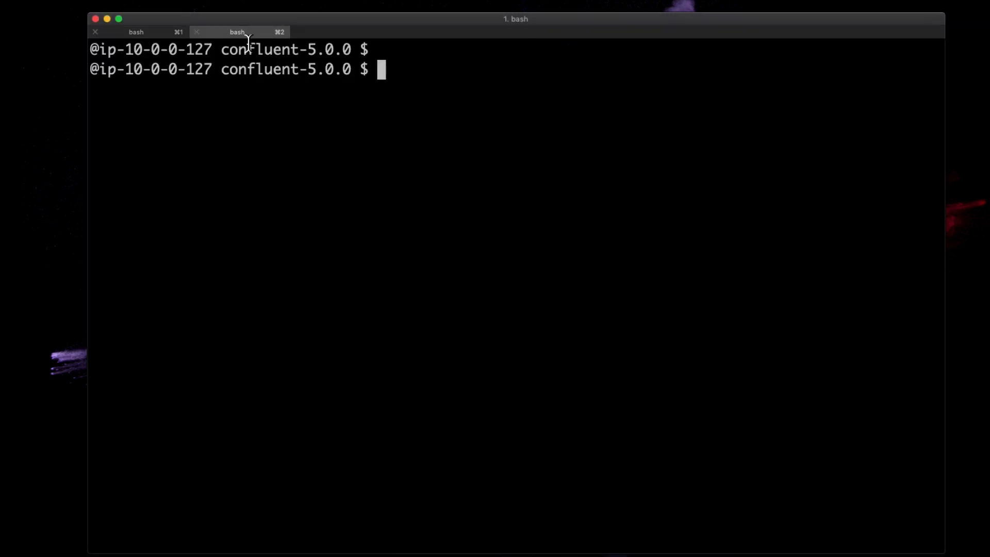
List share/java/kafka-connect-jdbc/ to confirm the MySQL connector jar is there.
{"action": "type", "text": "ls share/java/kafka-connect-jdbc/"}
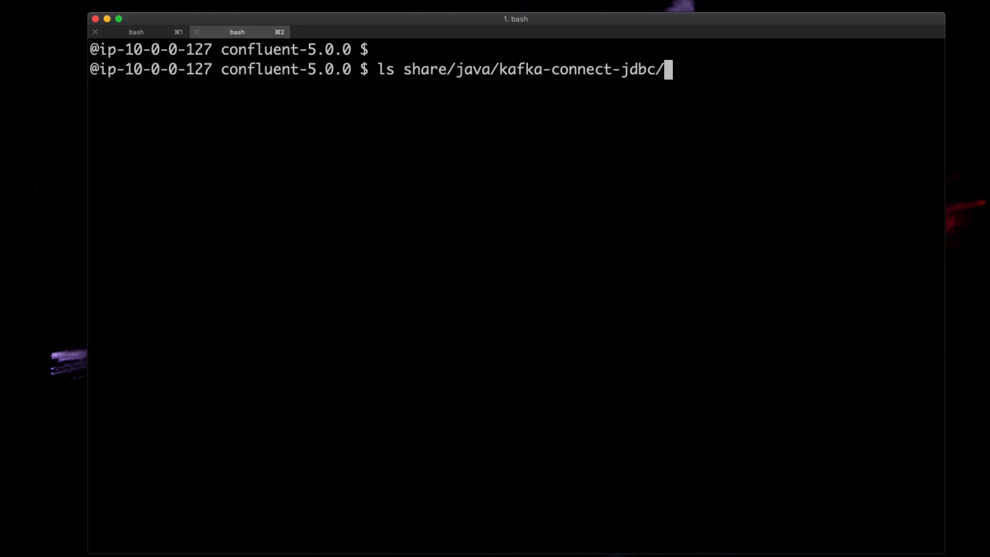
{"action": "key", "text": "Return"}
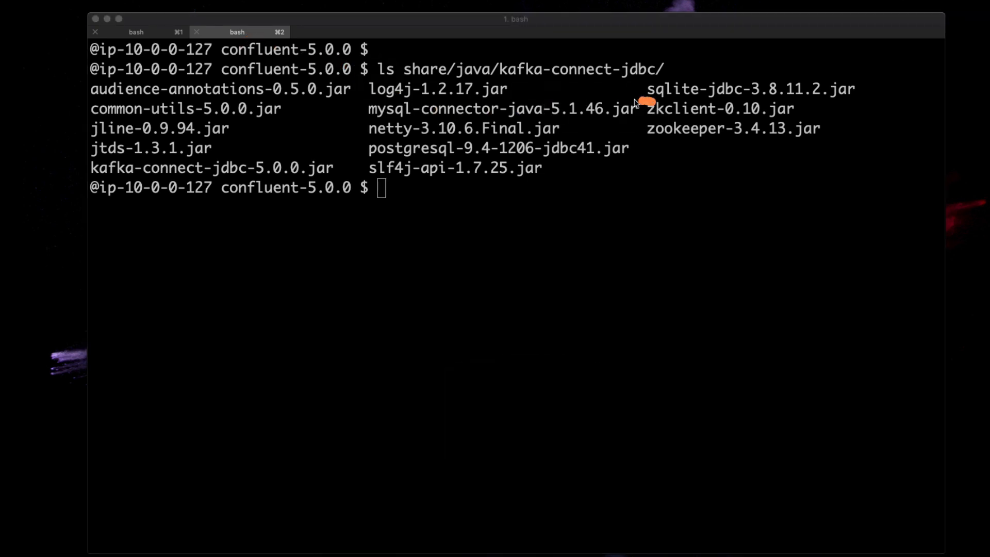
{"action": "left_click_drag", "start_coordinate": [647, 97], "coordinate": [647, 127]}
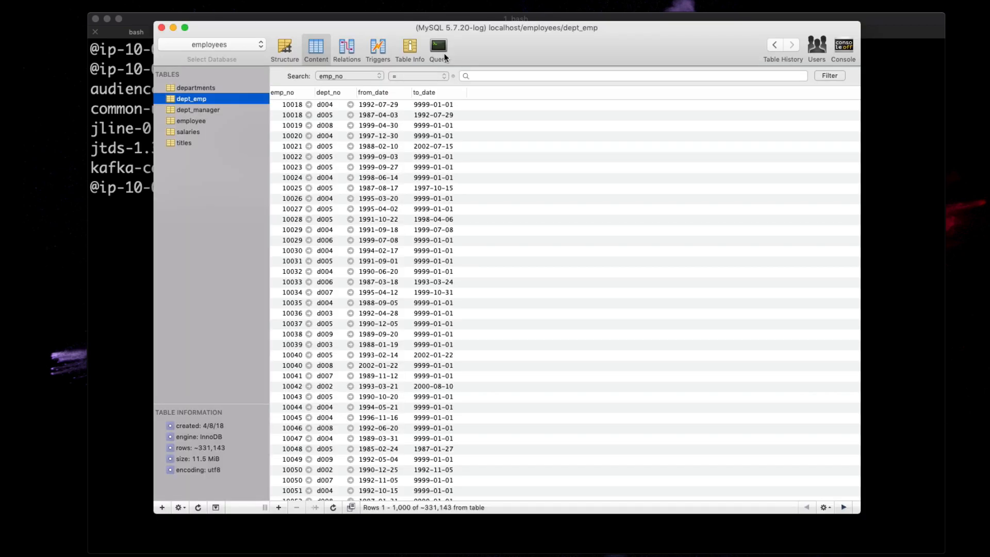
{"action": "mouse_move", "coordinate": [237, 57]}
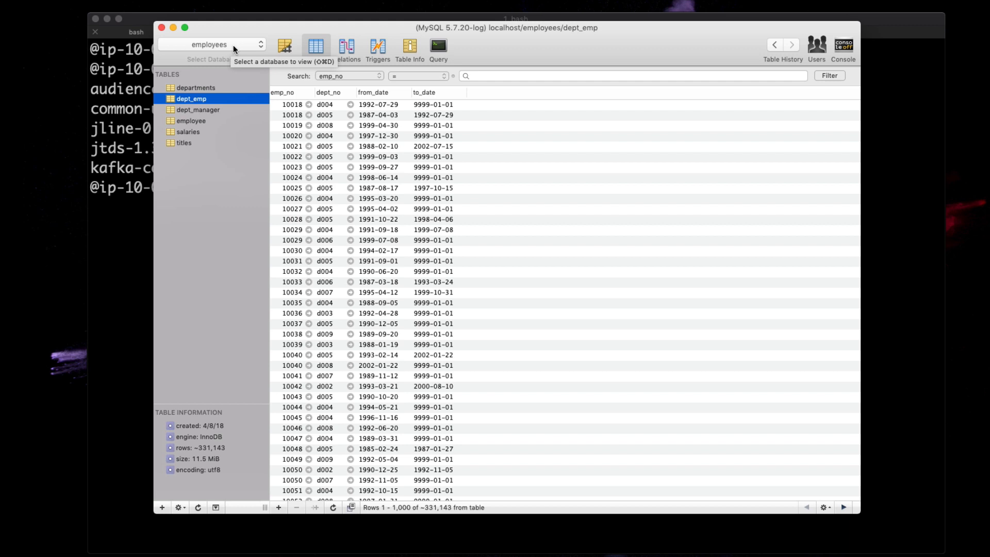
View the employees database's departments table and its nine rows in Sequel Pro.
{"action": "left_click", "coordinate": [195, 87]}
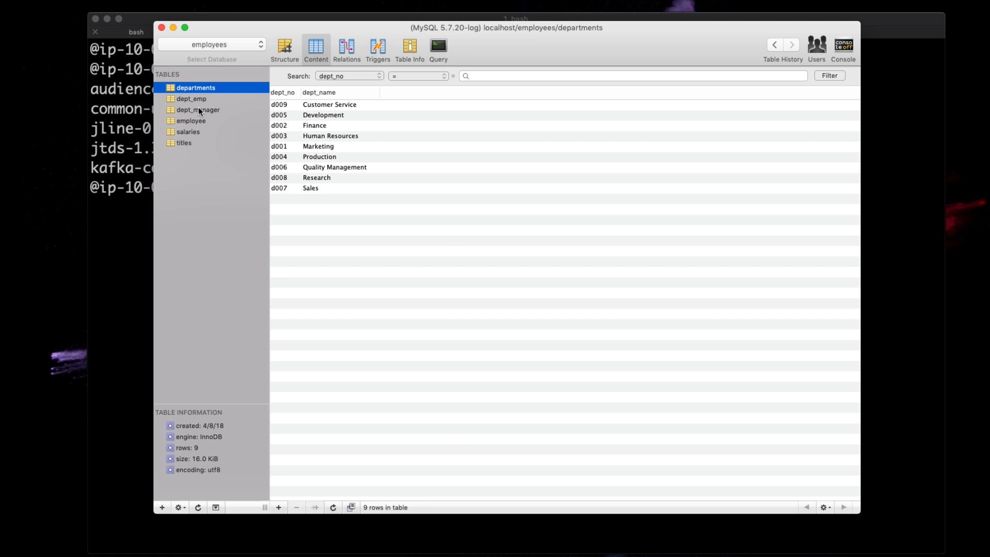
{"action": "left_click", "coordinate": [188, 132]}
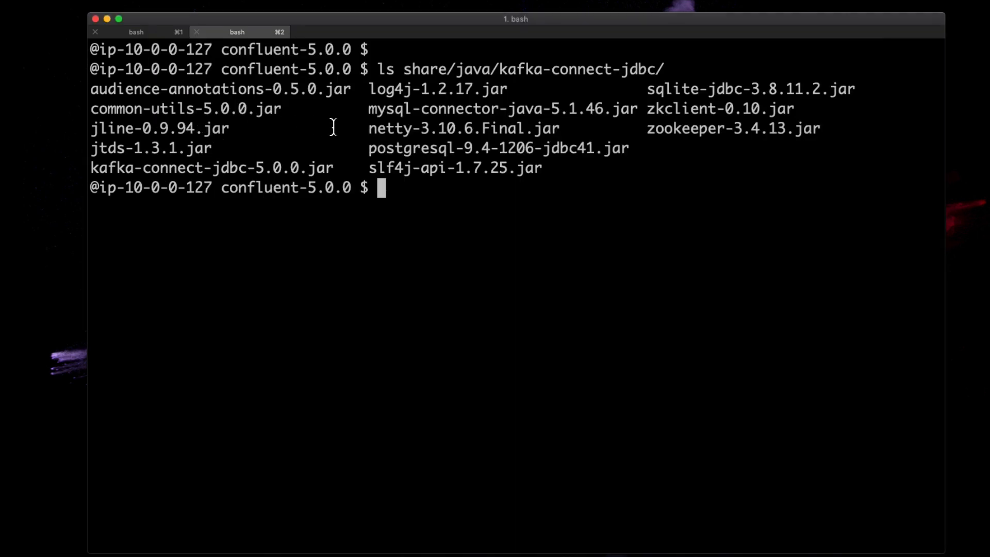
List Kafka topics via ZooKeeper localhost:2181, then run confluent connect status to confirm no connectors.
{"action": "type", "text": "ls share/java/kafka-connect-jdbc/"}
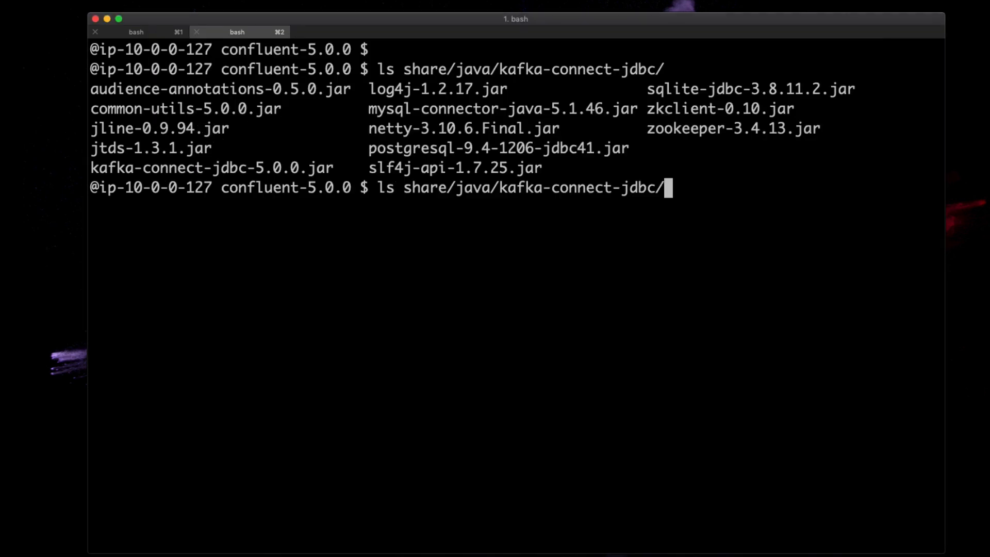
{"action": "type", "text": "bin/kafka-topics --list --zookeeper localhost:2181"}
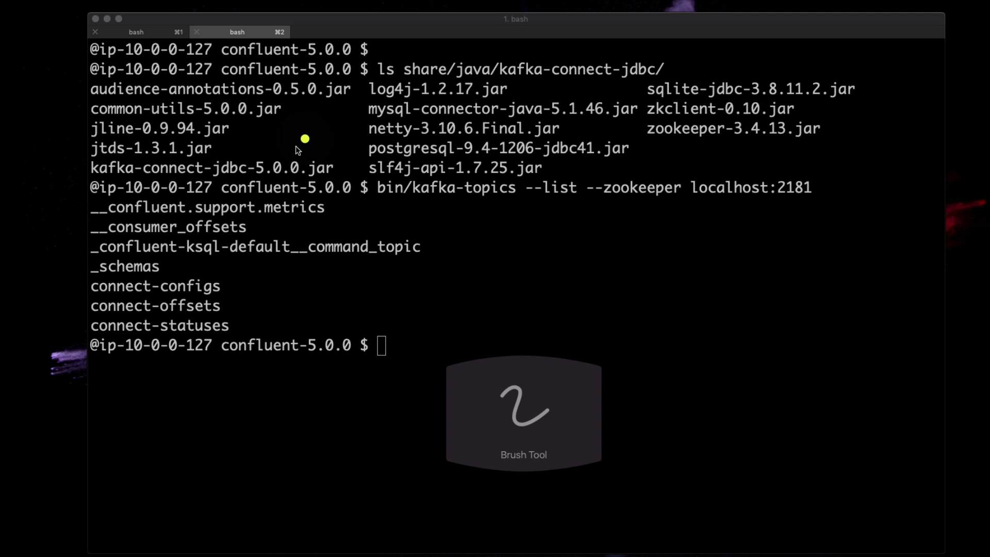
{"action": "left_click_drag", "start_coordinate": [297, 148], "coordinate": [88, 113]}
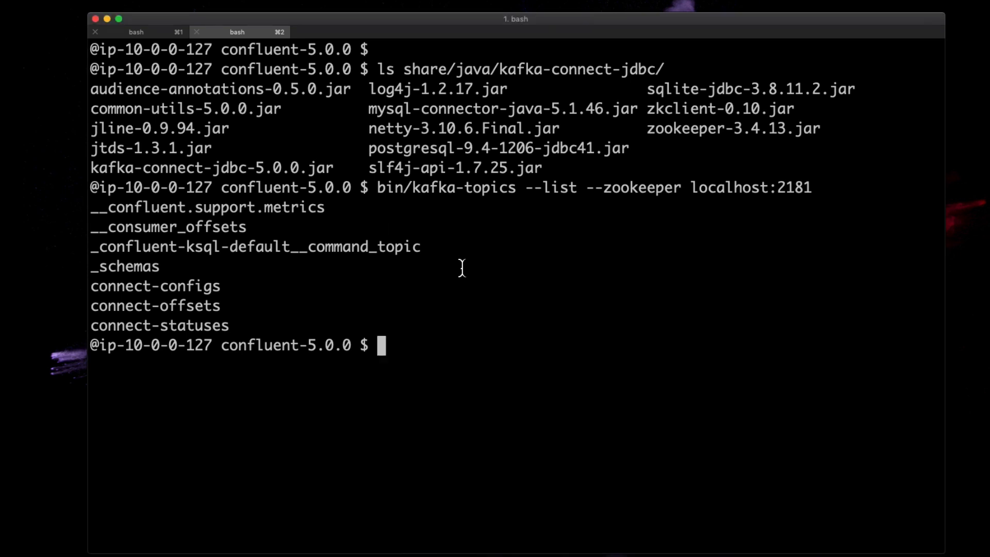
{"action": "type", "text": "bin/confluent connect status"}
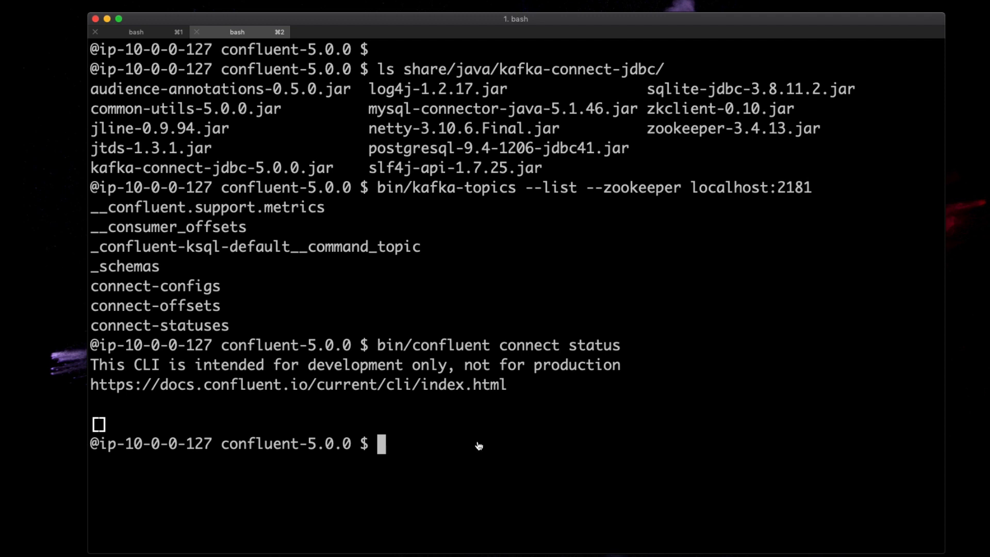
Load mysql-bulk-source from mysql-bulk-source.properties and verify it appears in connect status.
{"action": "type", "text": "bin/confluent load mysql-bulk-source -d mysql-bulk-source.properties"}
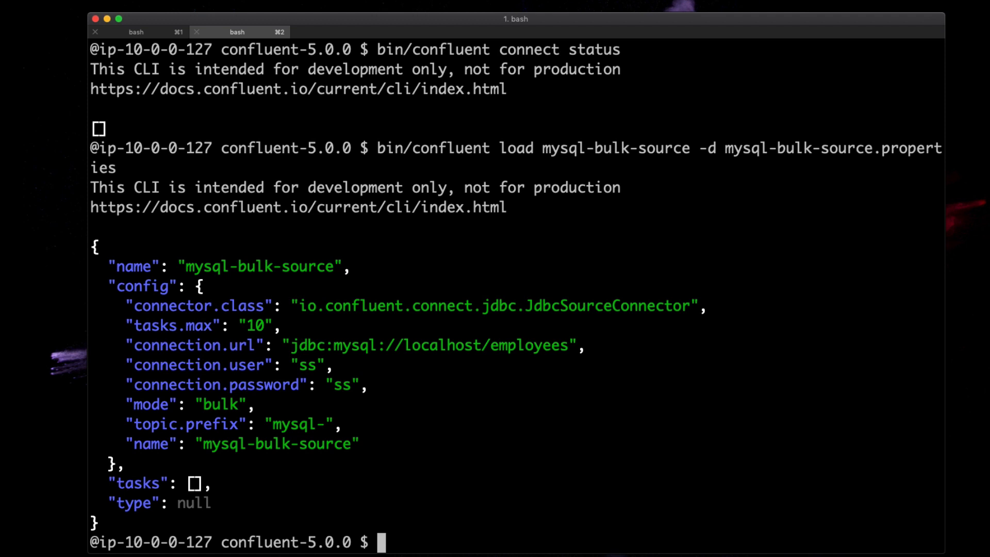
{"action": "type", "text": "bin/confluent connect status"}
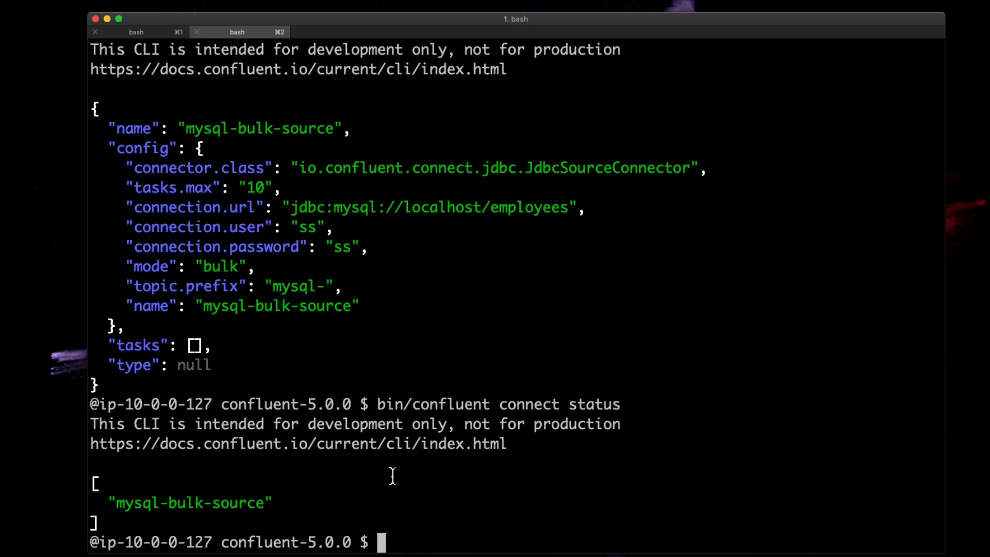
Confirm the six mysql- topics, then consume mysql-departments records until 81 messages processed.
{"action": "type", "text": "bin/confluent load mysql-bulk-source -d mysql-bulk-source.properties"}
{"action": "type", "text": "bin/kafka-topics --list --zookeeper localhost:2181"}
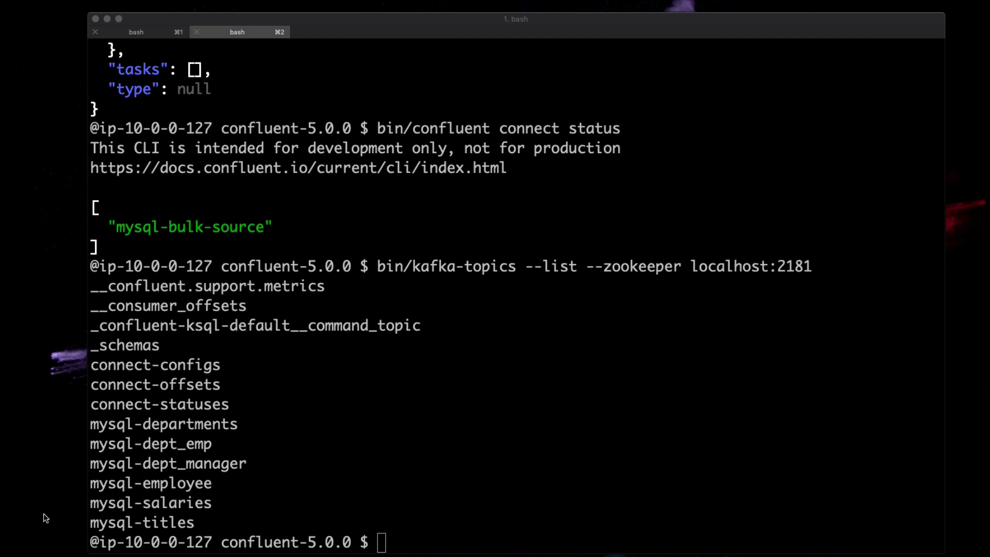
{"action": "type", "text": "bin/kafka-avro-console-consumer --bootstrap-server localhost:9092 --topic mysql-departments --from-beginning"}
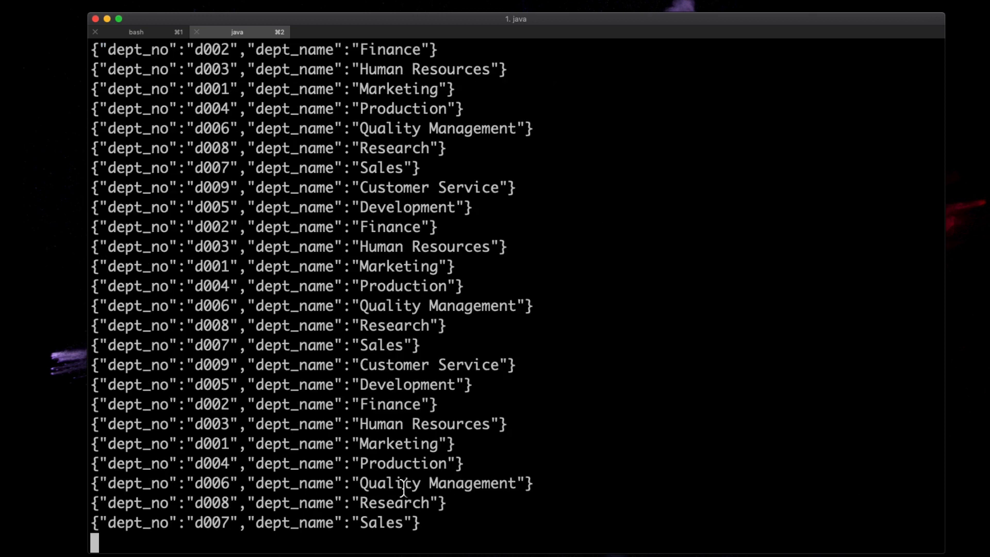
{"action": "key", "text": "ctrl+c"}
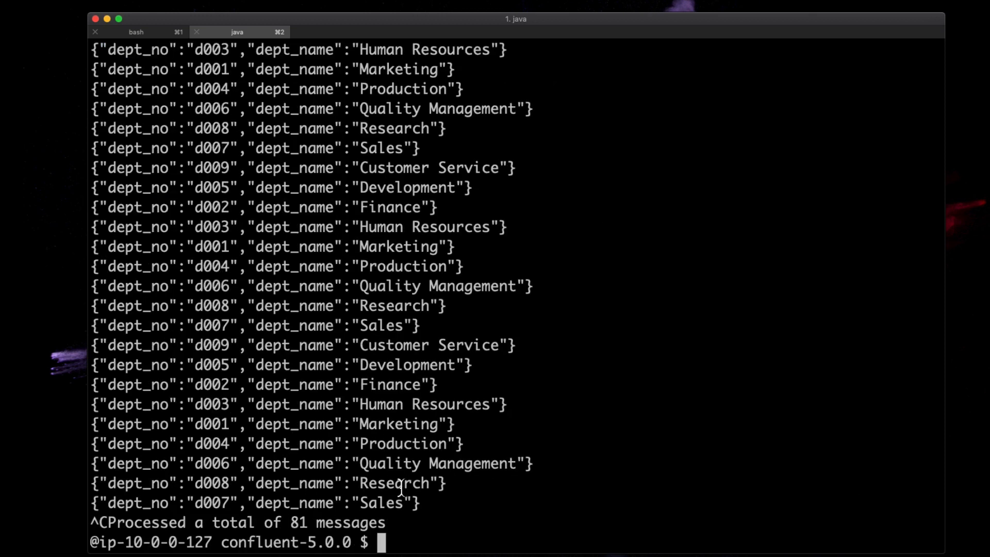